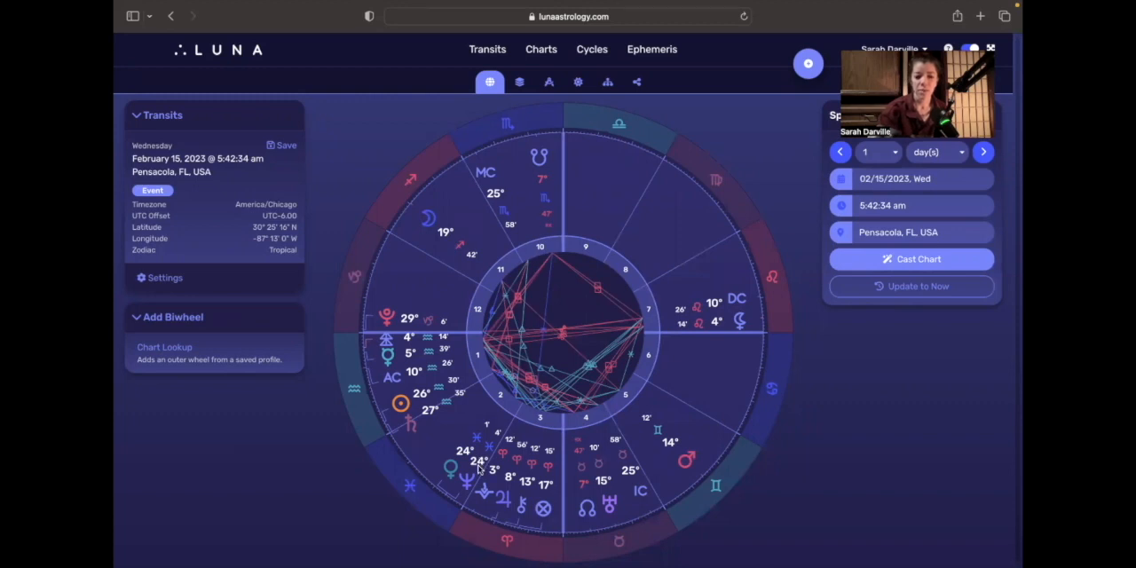
pyautogui.moveTo(472, 479)
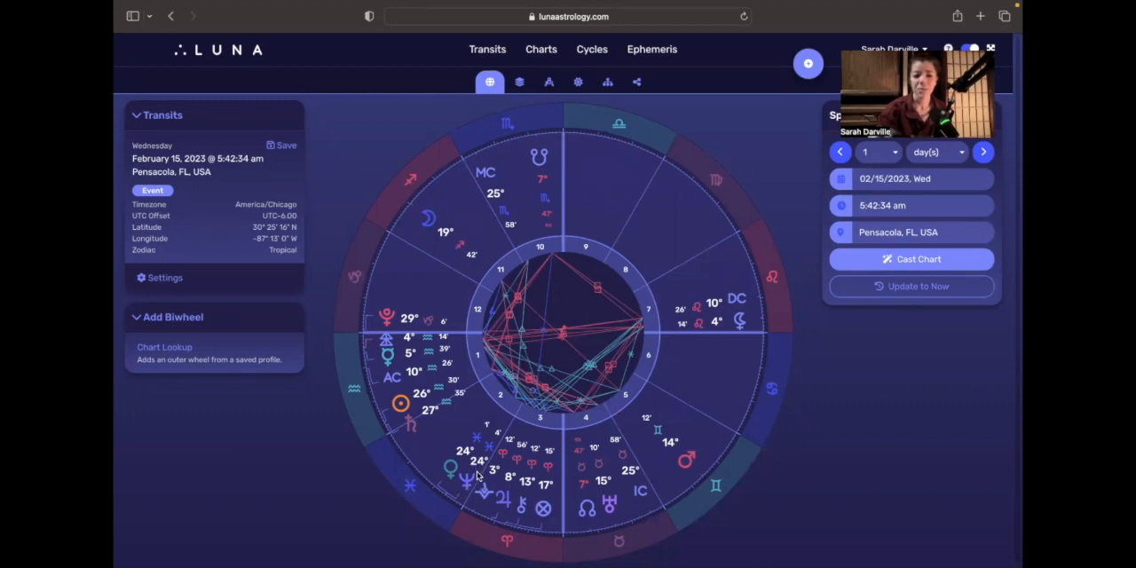
pyautogui.moveTo(437, 522)
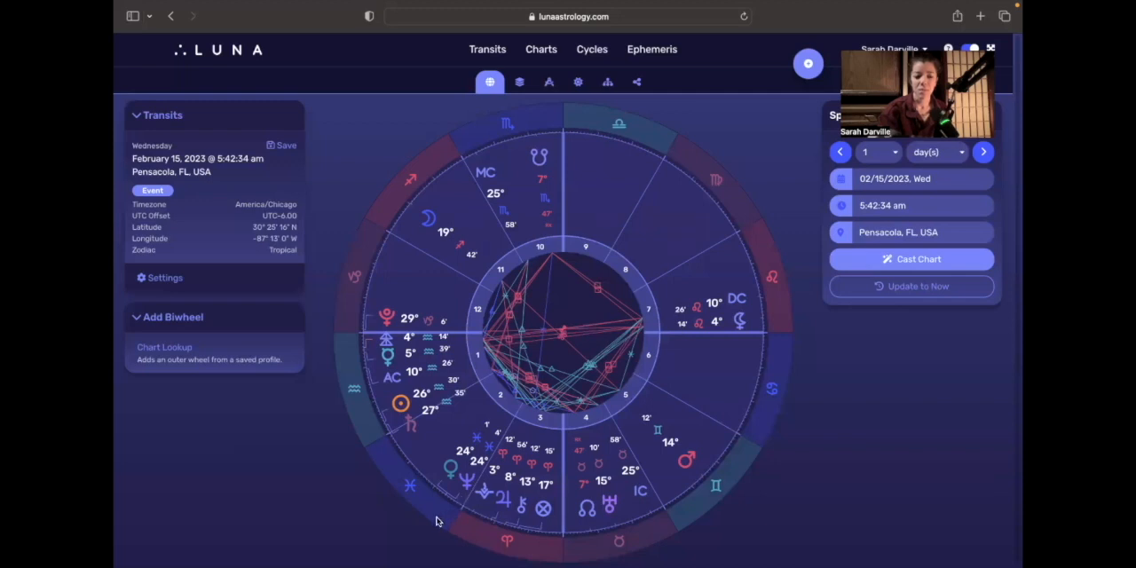
pyautogui.moveTo(459, 500)
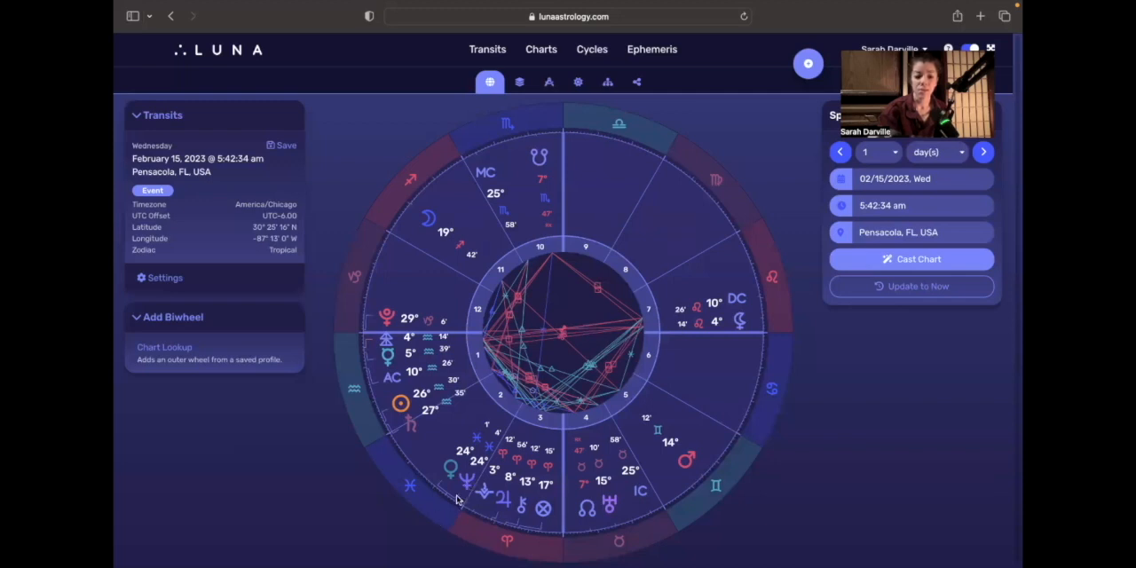
pyautogui.moveTo(450, 516)
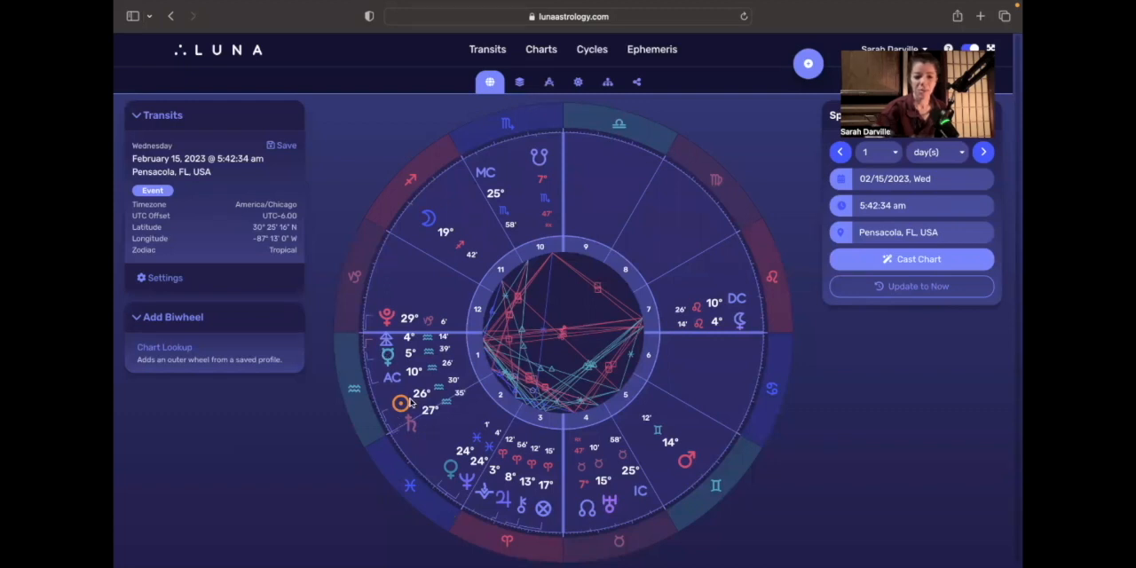
pyautogui.moveTo(406, 440)
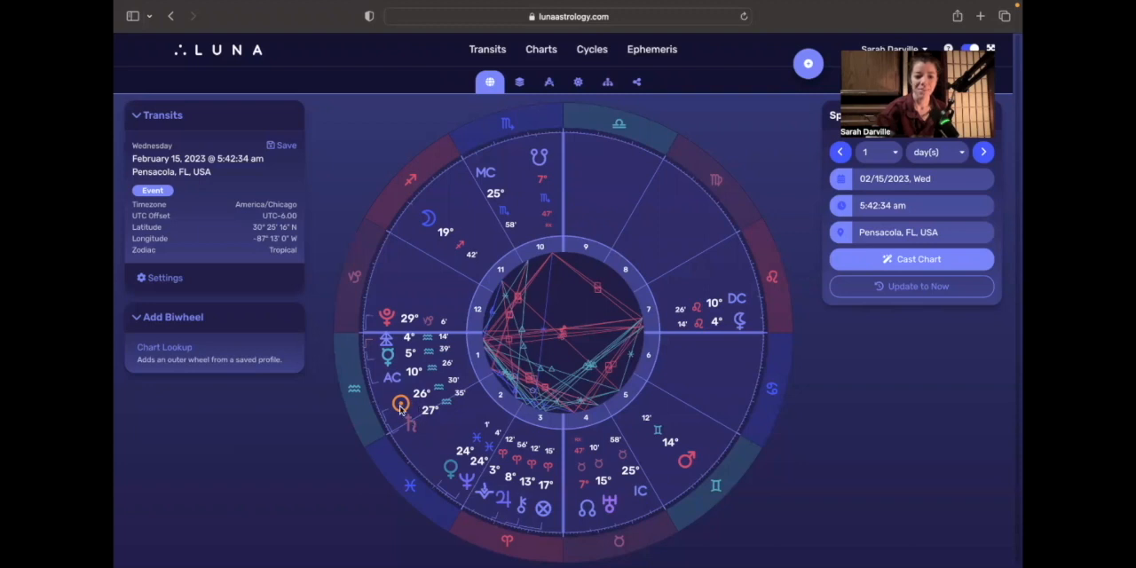
pyautogui.moveTo(405, 431)
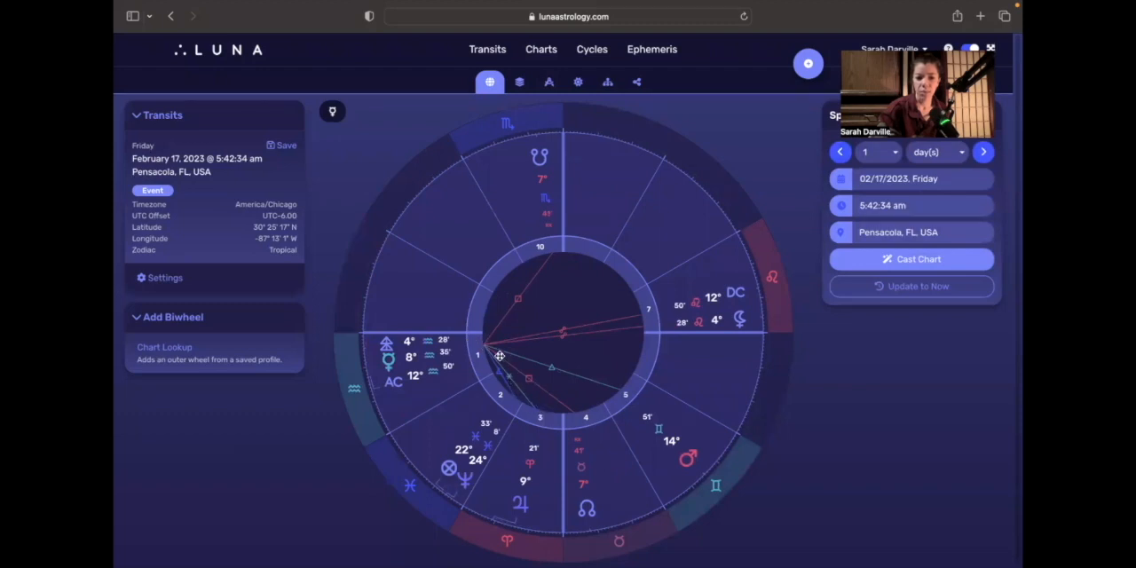
pyautogui.moveTo(531, 403)
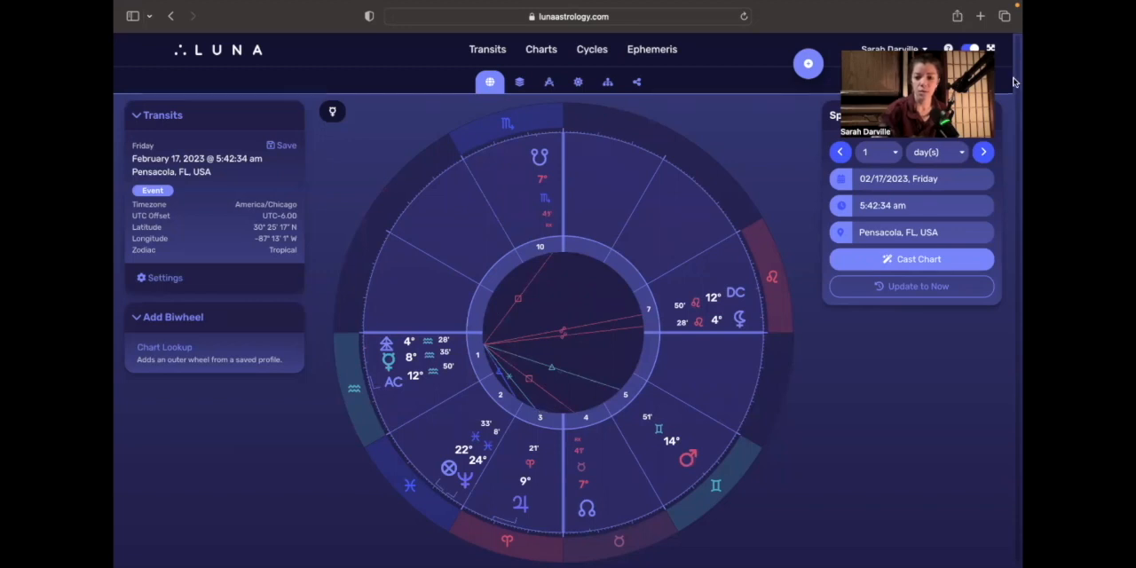
# Step the Pensacola transit chart one day forward to Saturday, February 18, 2023
pyautogui.click(984, 152)
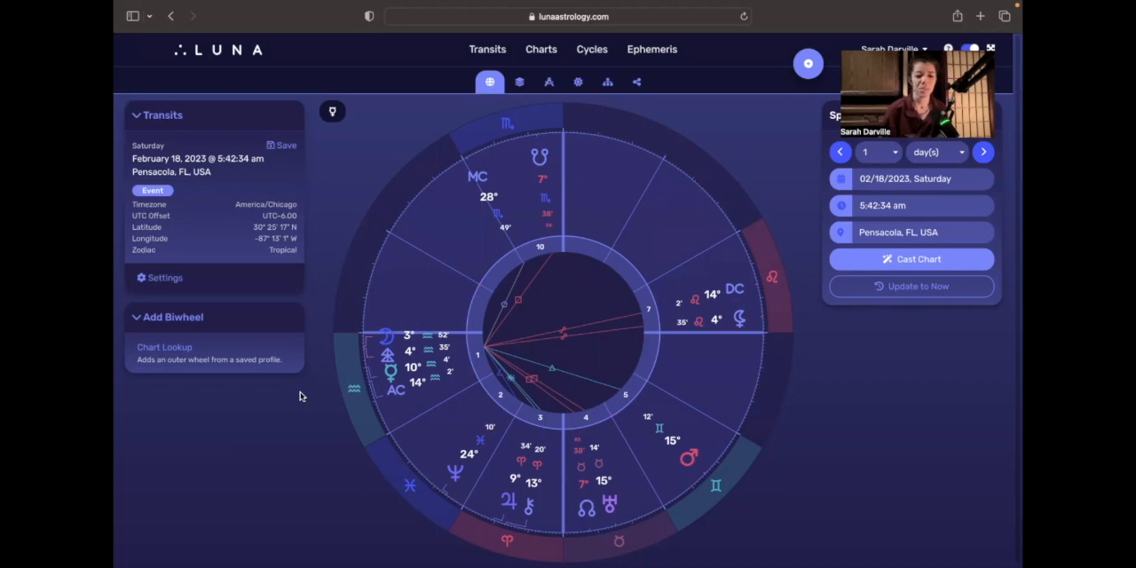
# Advance the Pensacola transit chart by a day toward Monday, February 20, 2023
pyautogui.click(983, 152)
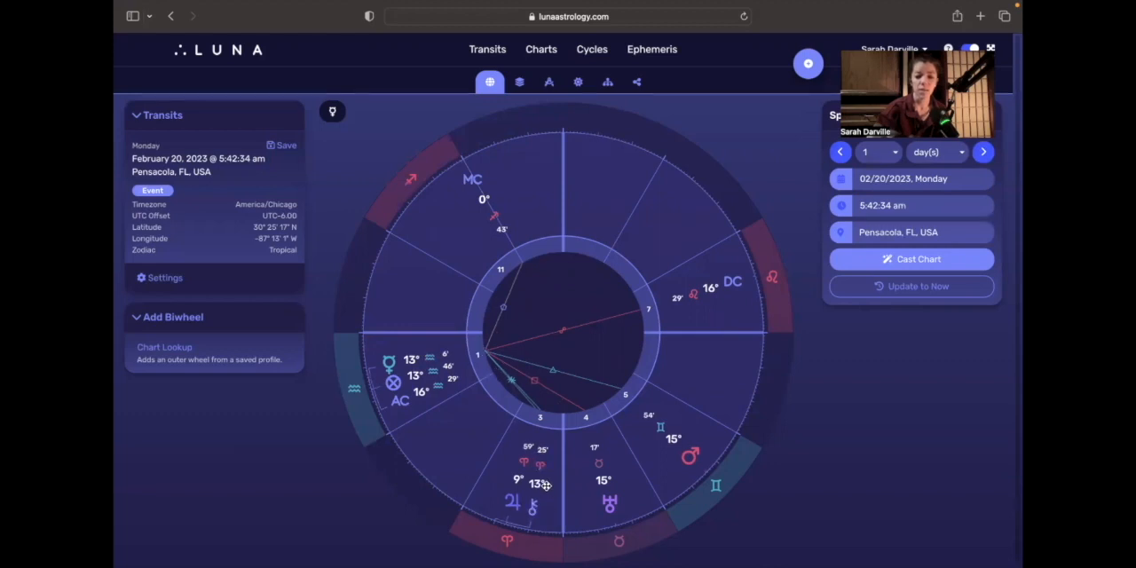
pyautogui.moveTo(537, 531)
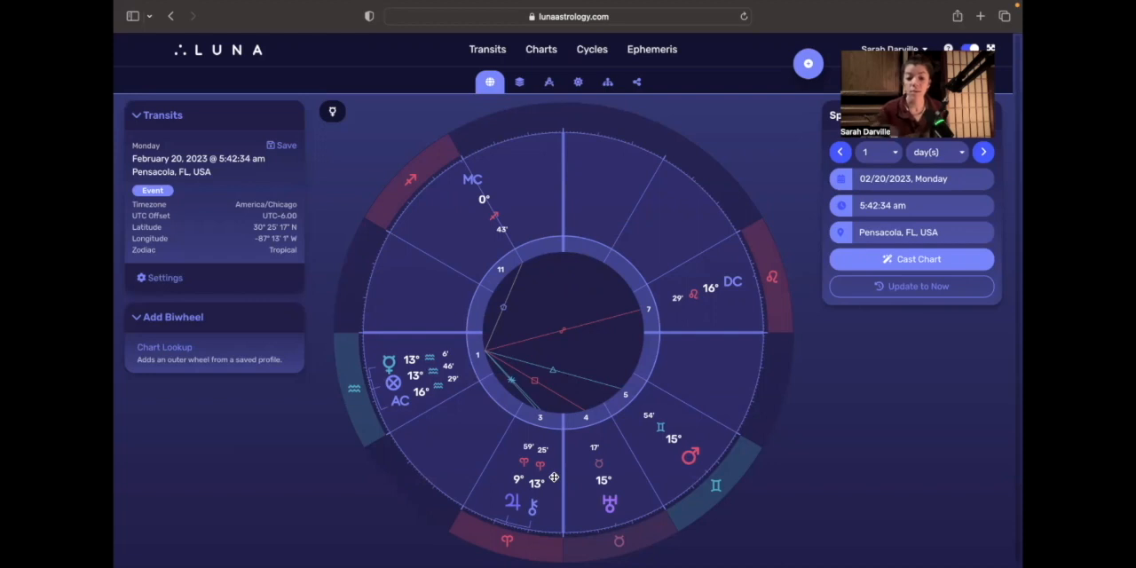
pyautogui.moveTo(548, 504)
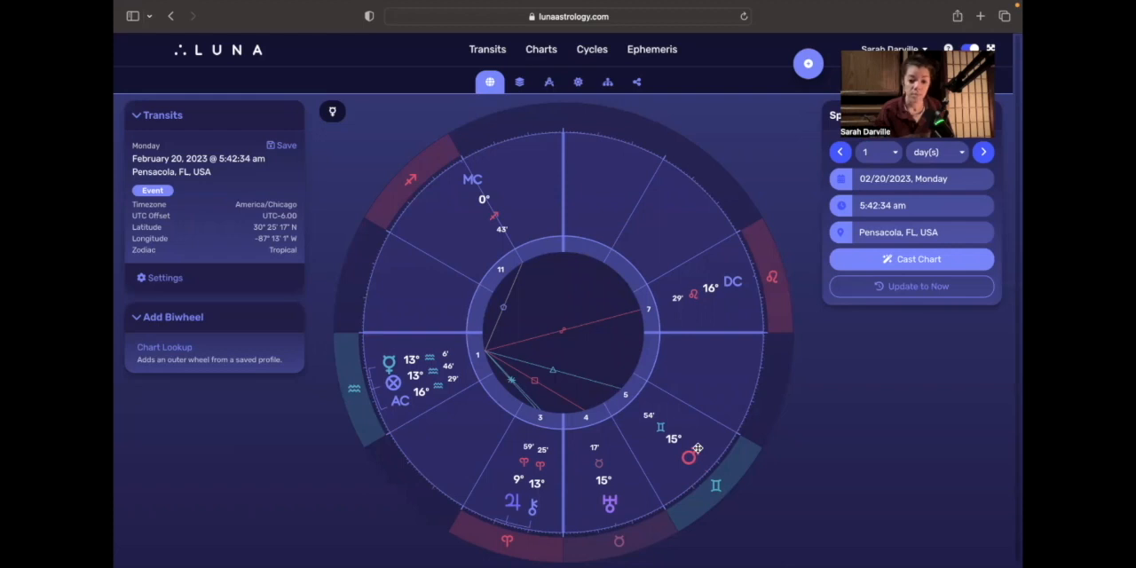
pyautogui.moveTo(411, 523)
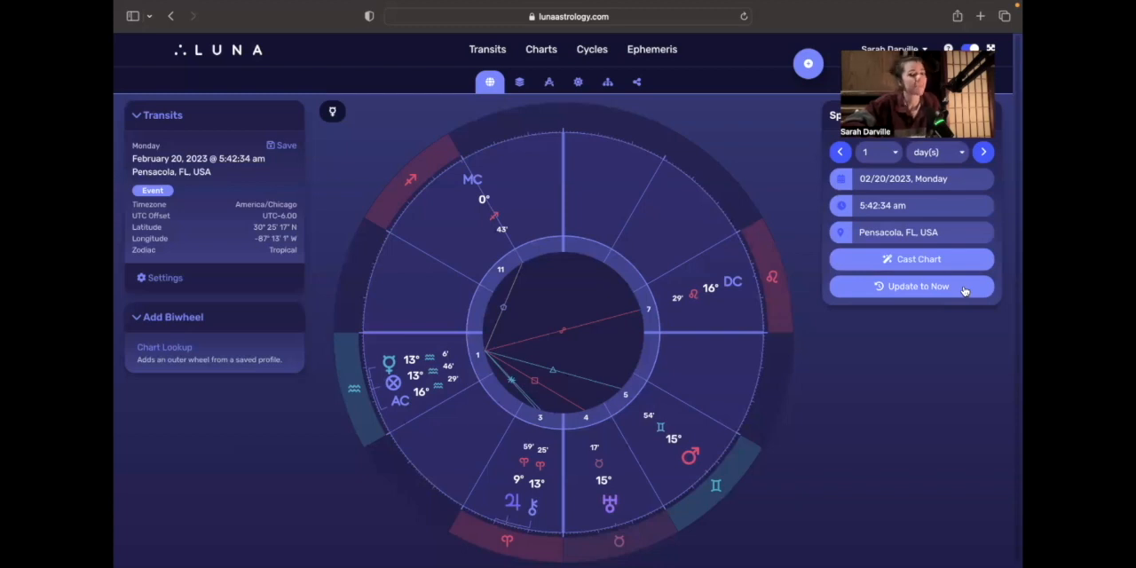
# Step the transit chart through February 21 to Wednesday, February 22, 2023
pyautogui.click(912, 286)
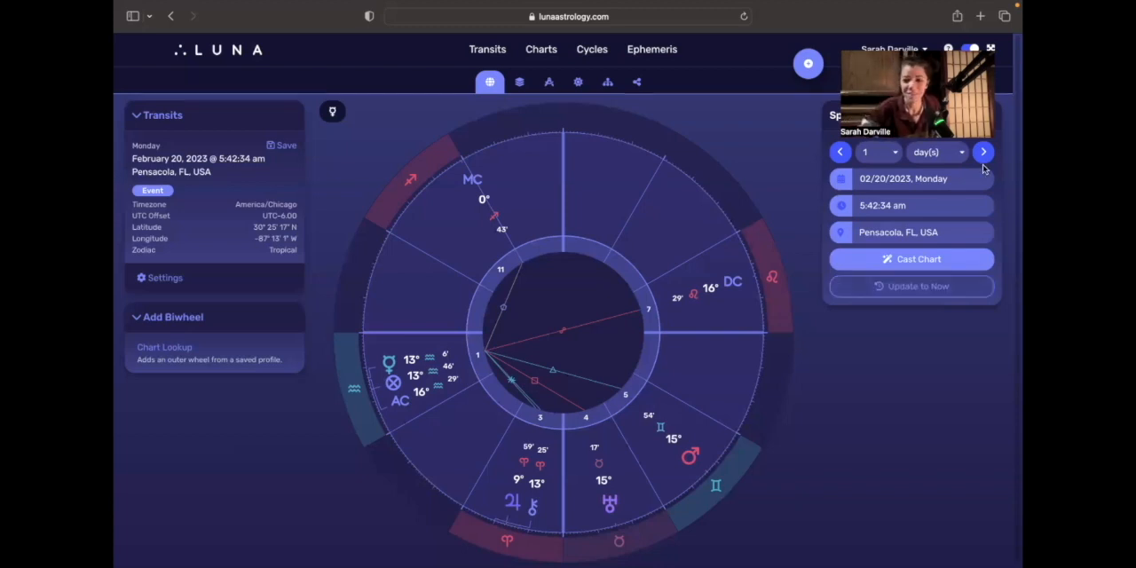
pyautogui.click(983, 152)
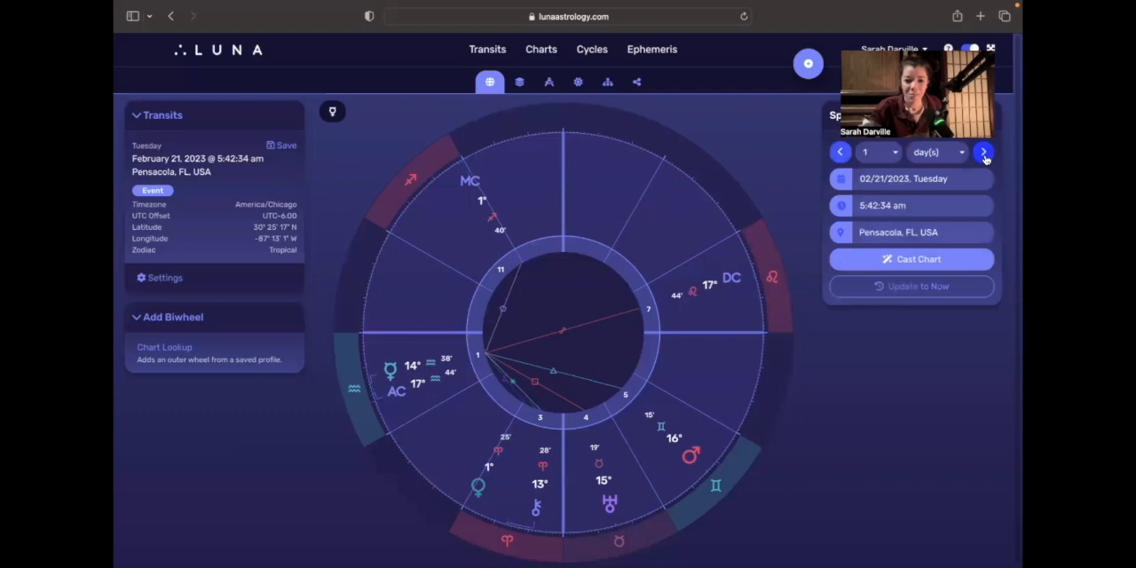
pyautogui.click(984, 152)
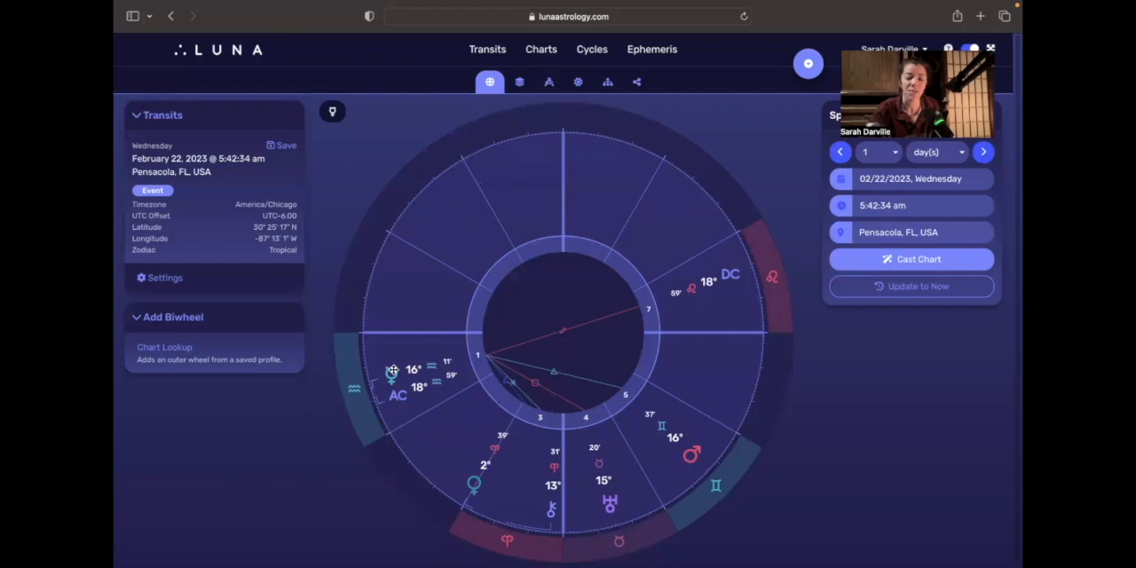
pyautogui.moveTo(607, 471)
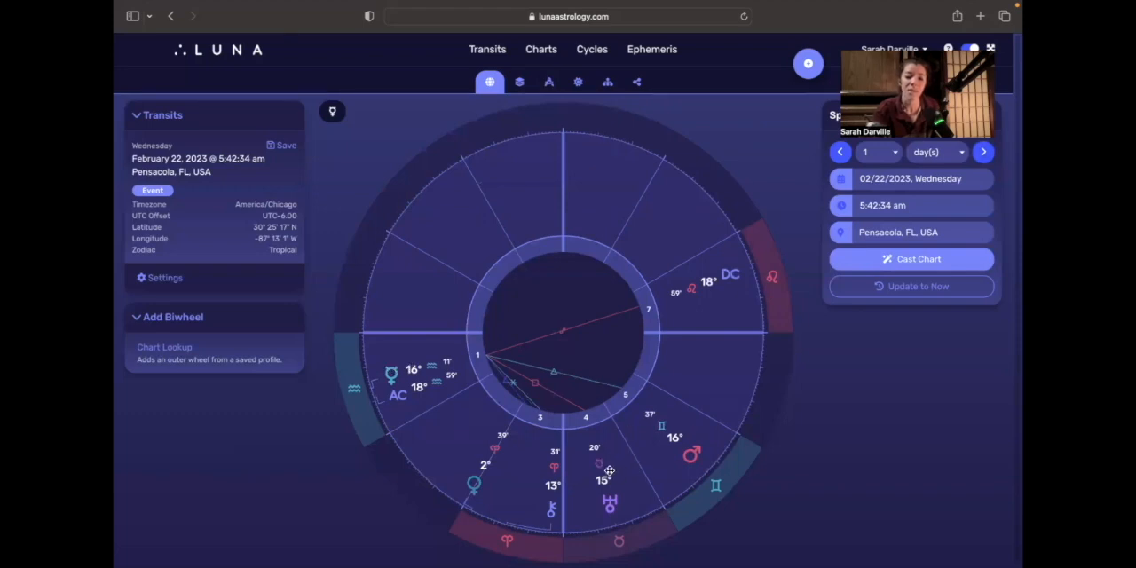